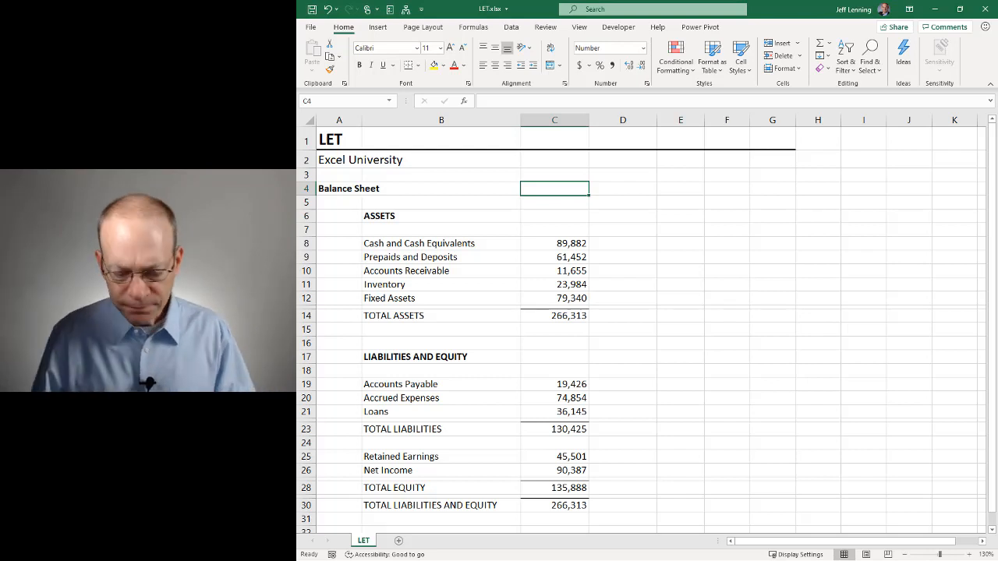
pyautogui.moveTo(365, 234)
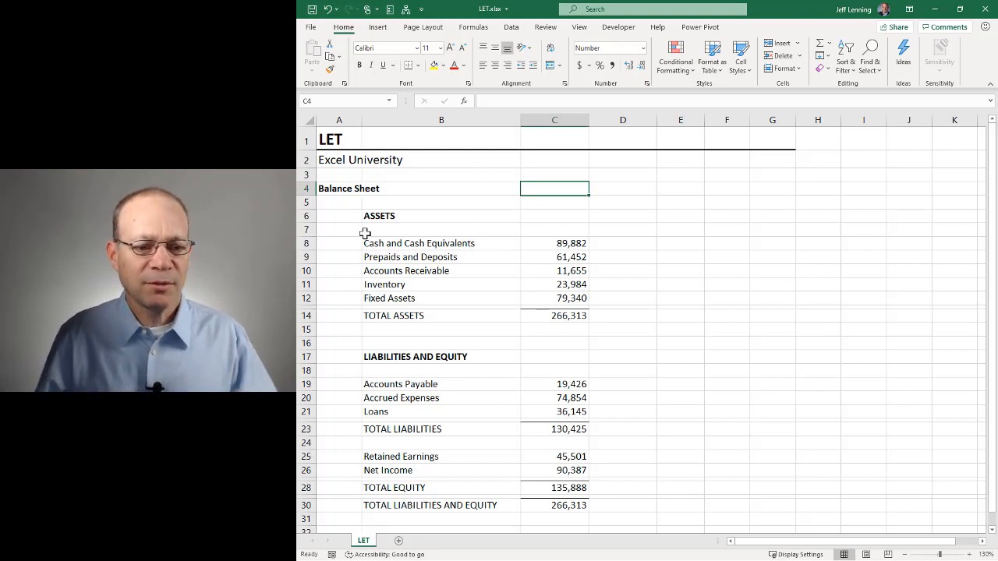
# - Review the TOTAL ASSETS (C14) and TOTAL LIABILITIES AND EQUITY (C30) formulas
pyautogui.click(555, 315)
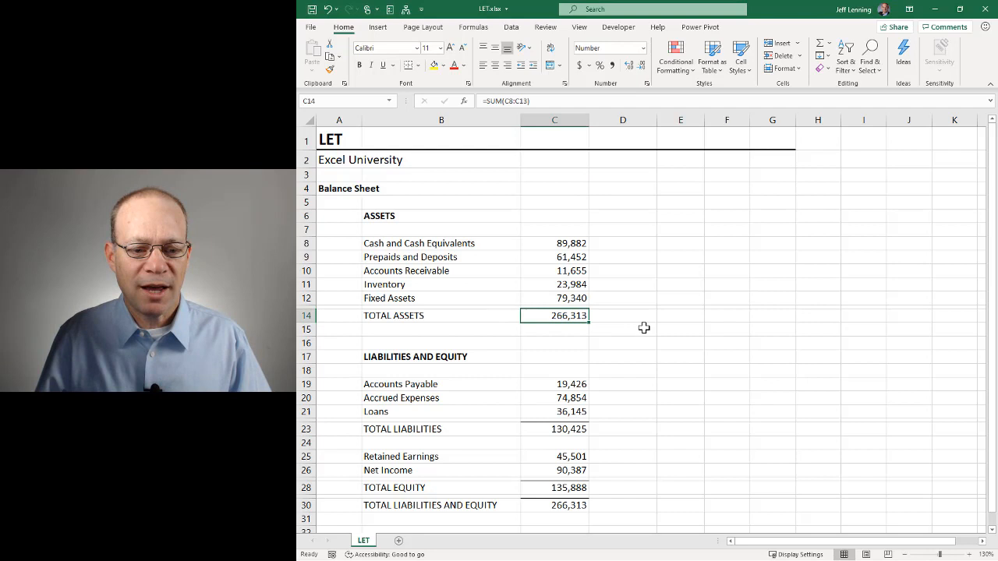
pyautogui.click(554, 505)
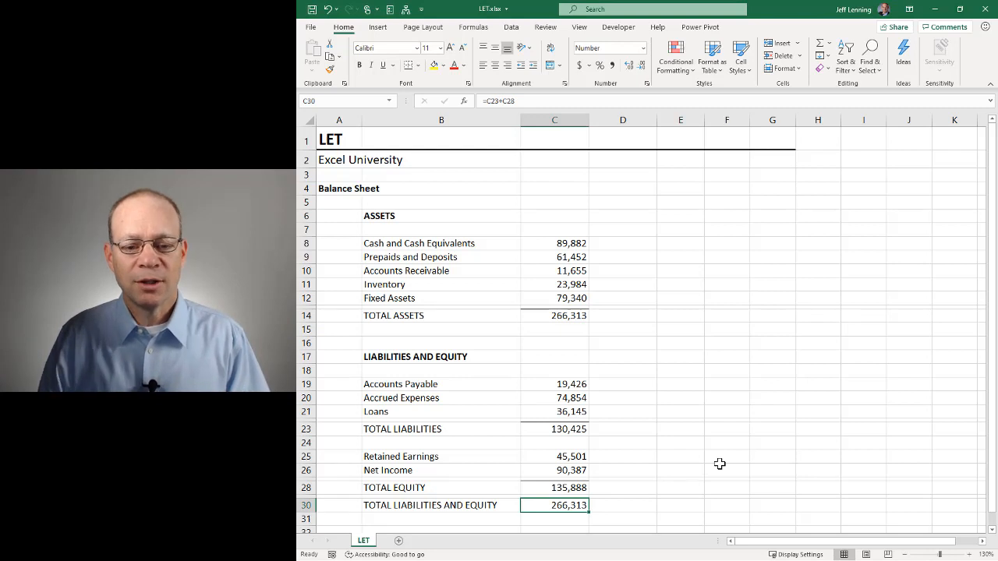
pyautogui.moveTo(558, 315)
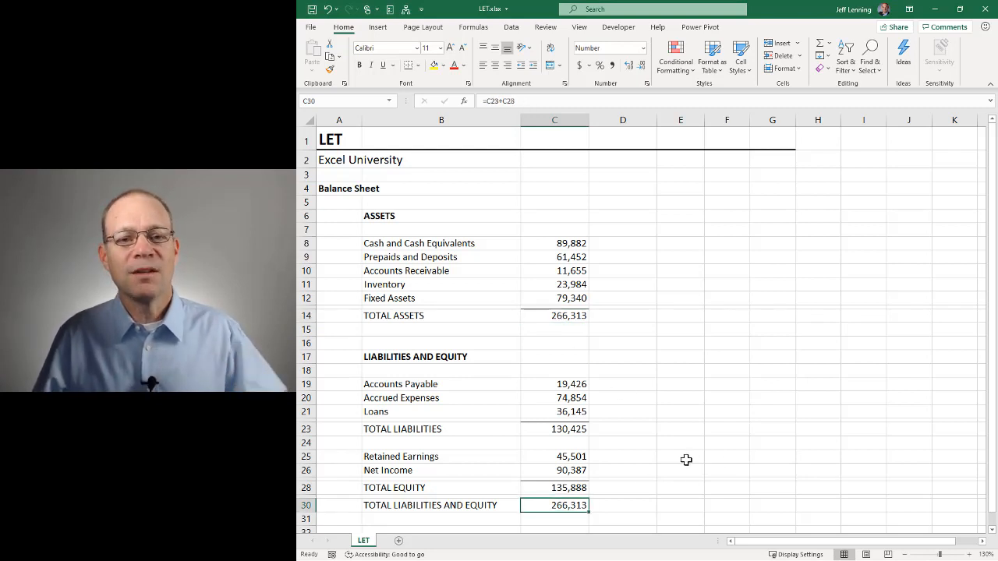
pyautogui.click(554, 316)
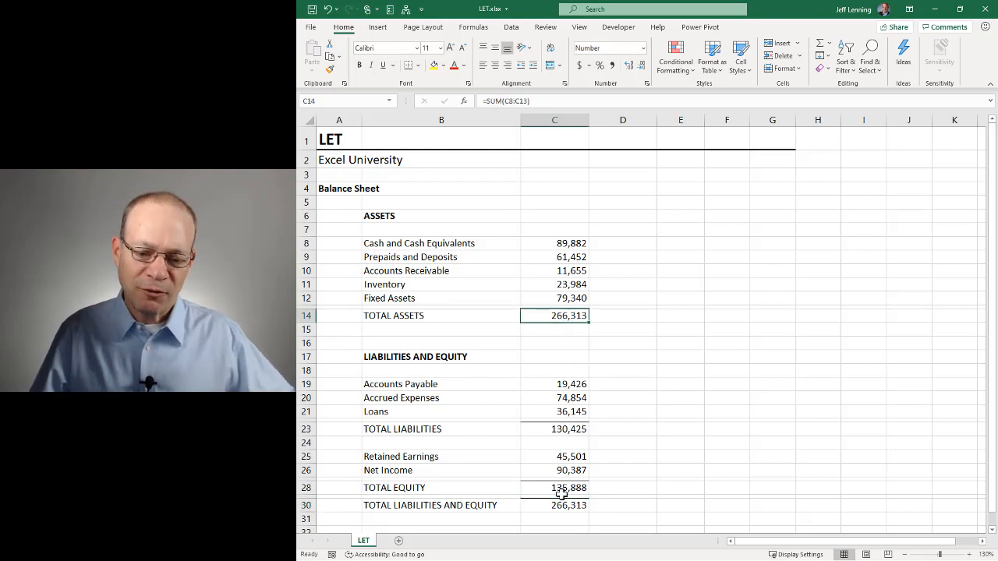
pyautogui.click(554, 505)
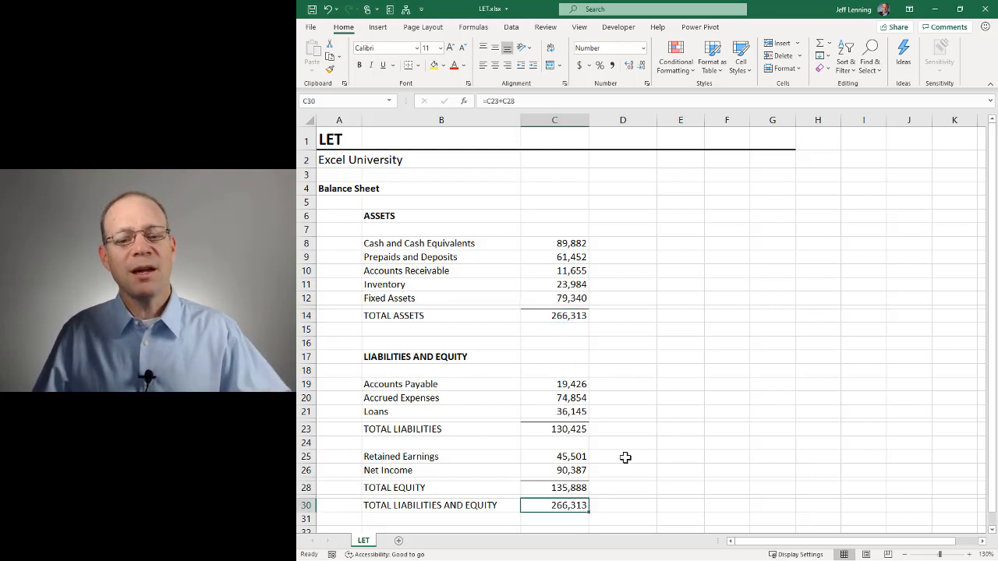
# - Enter =IF((C14-C30)=0,"OK","Off by:"&C14-C30) in C4 so it shows OK
pyautogui.click(555, 188)
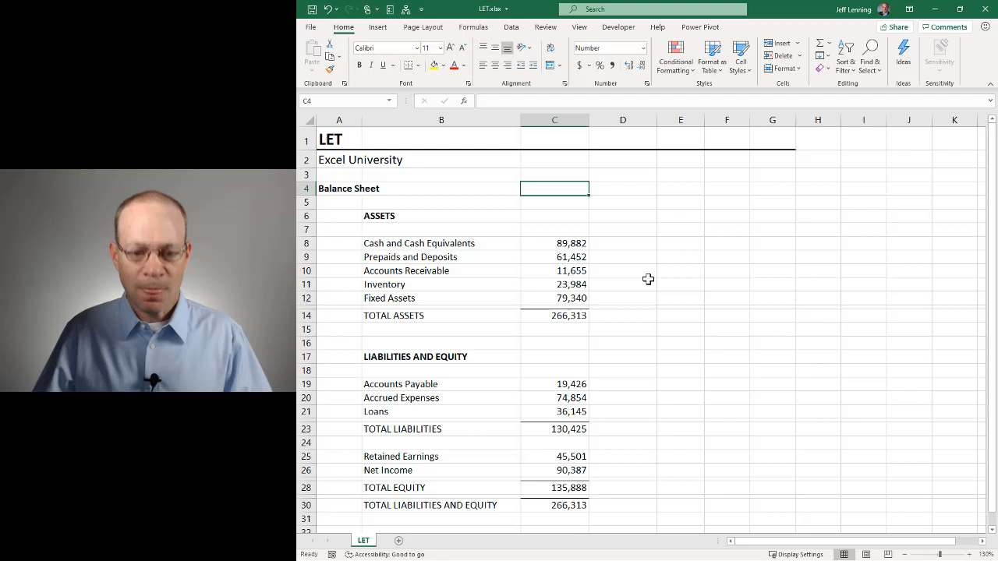
pyautogui.write('=IF(')
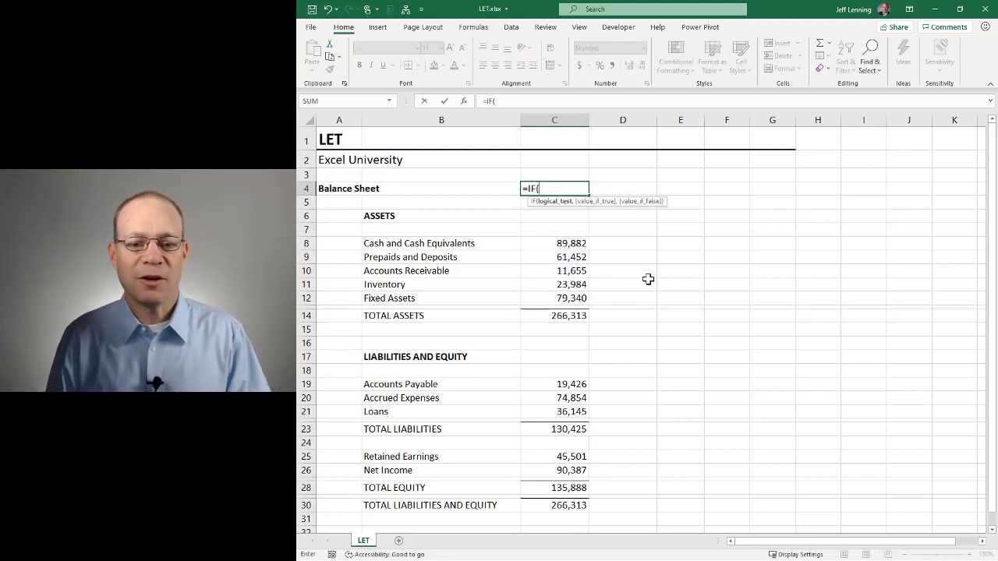
pyautogui.write('(')
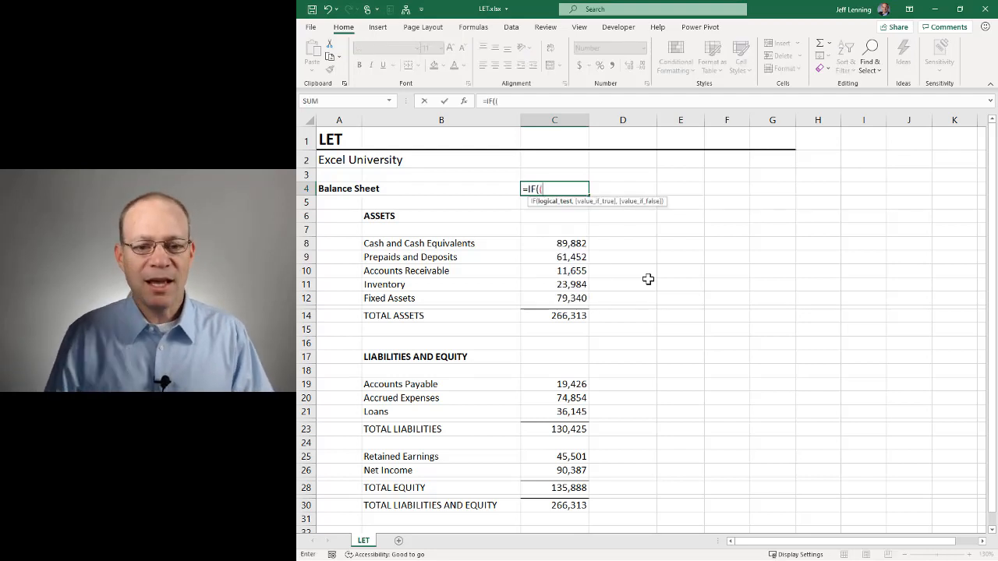
pyautogui.click(554, 315)
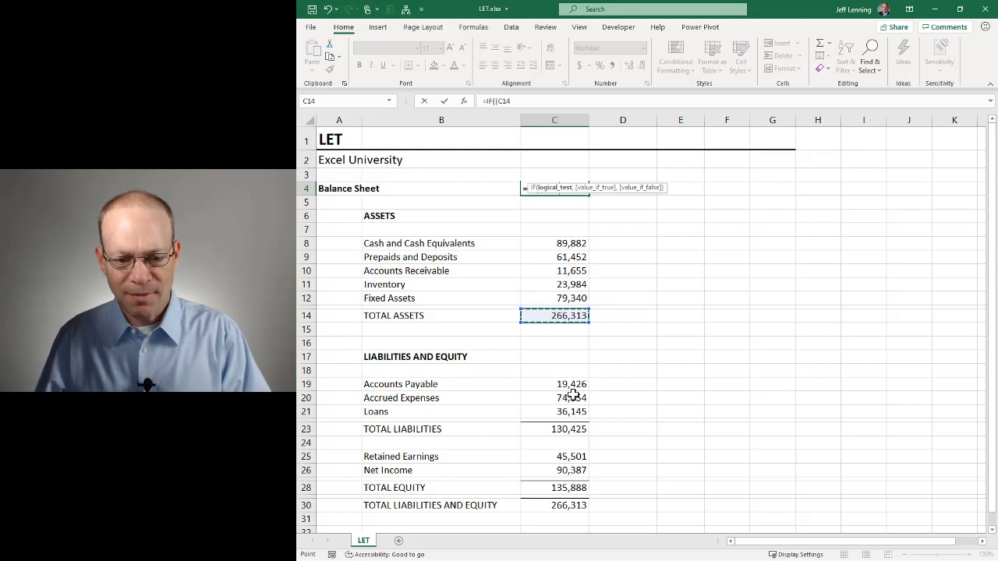
pyautogui.click(568, 505)
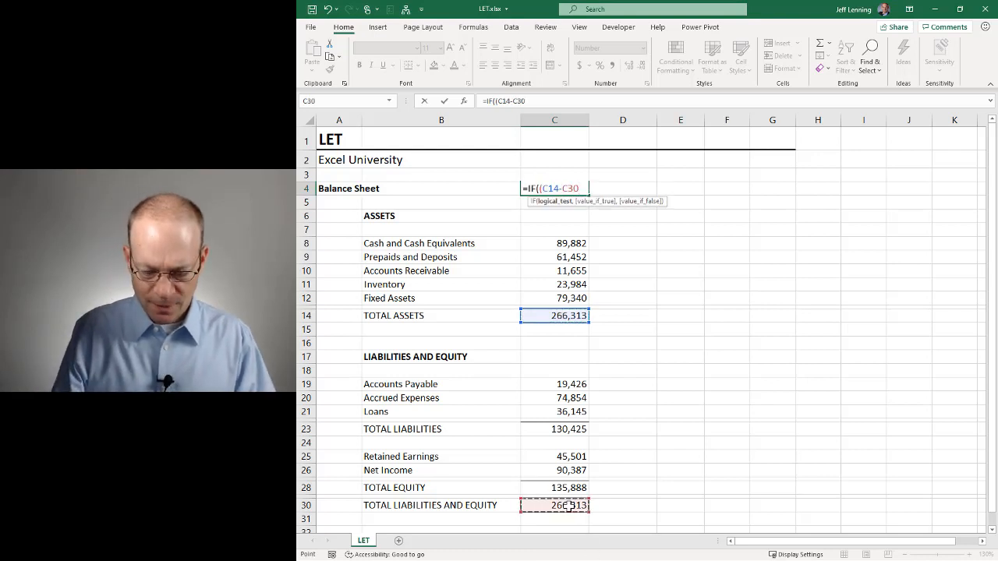
pyautogui.write(')=0,')
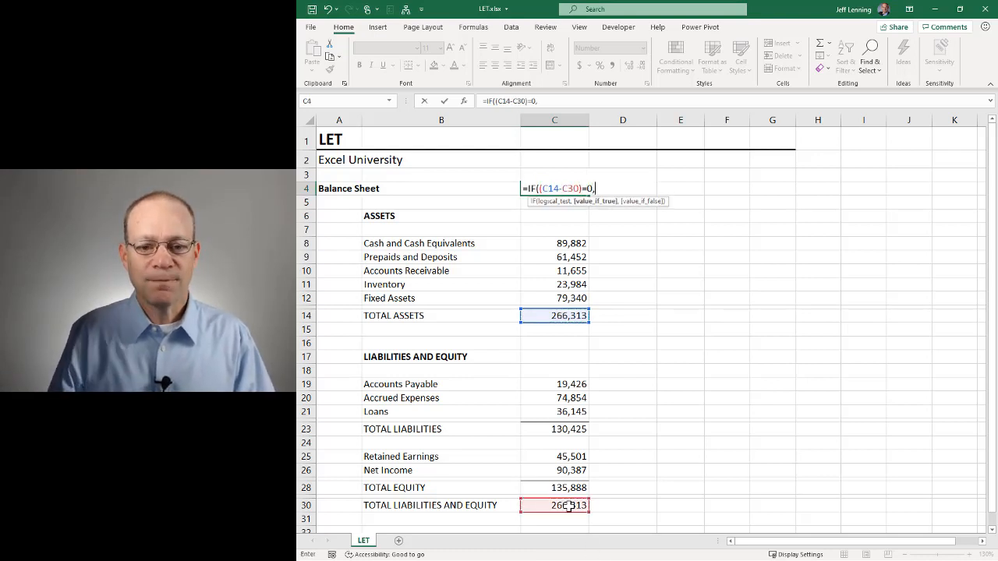
pyautogui.write('"OK"')
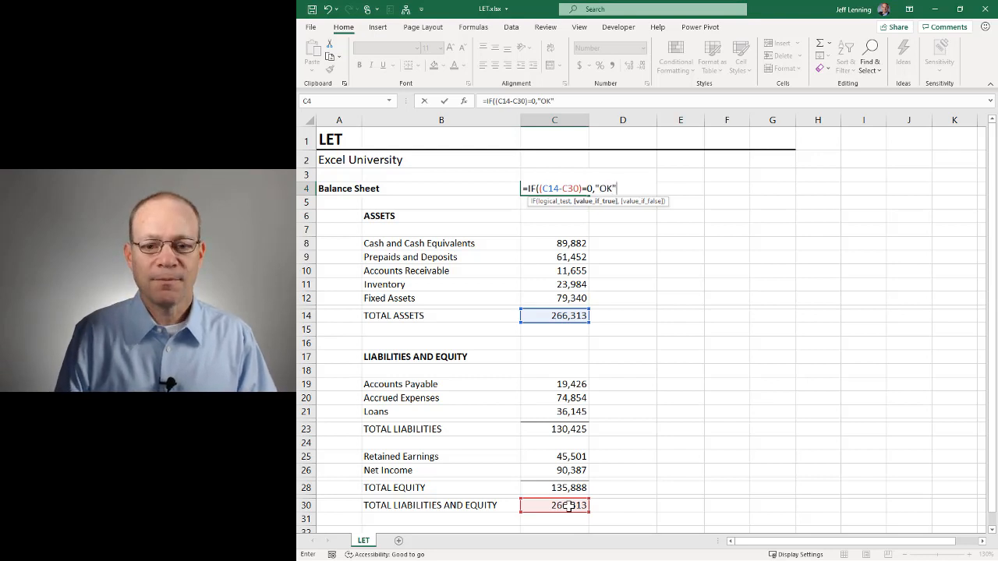
pyautogui.write(',"Off')
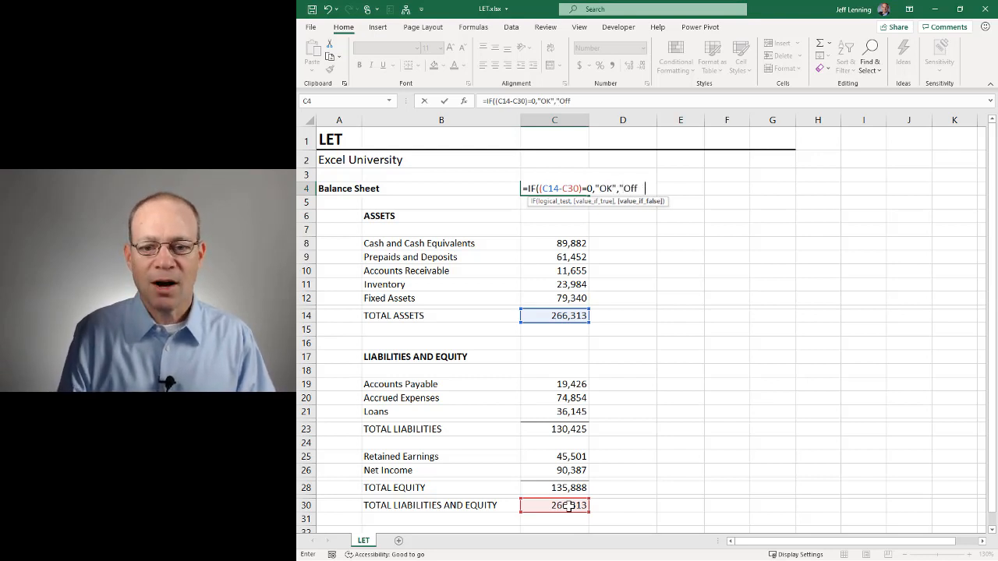
pyautogui.write('by:"&')
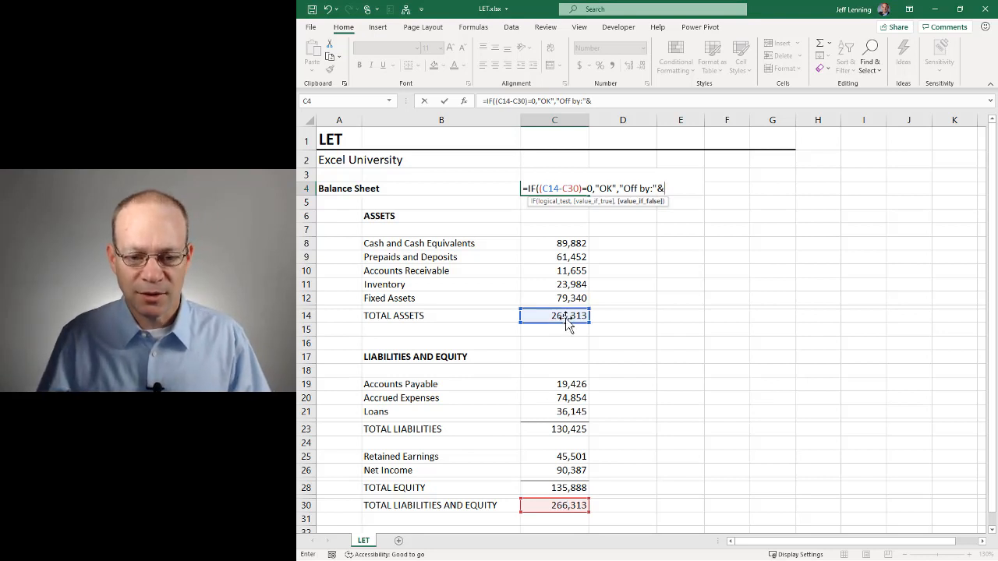
pyautogui.click(554, 505)
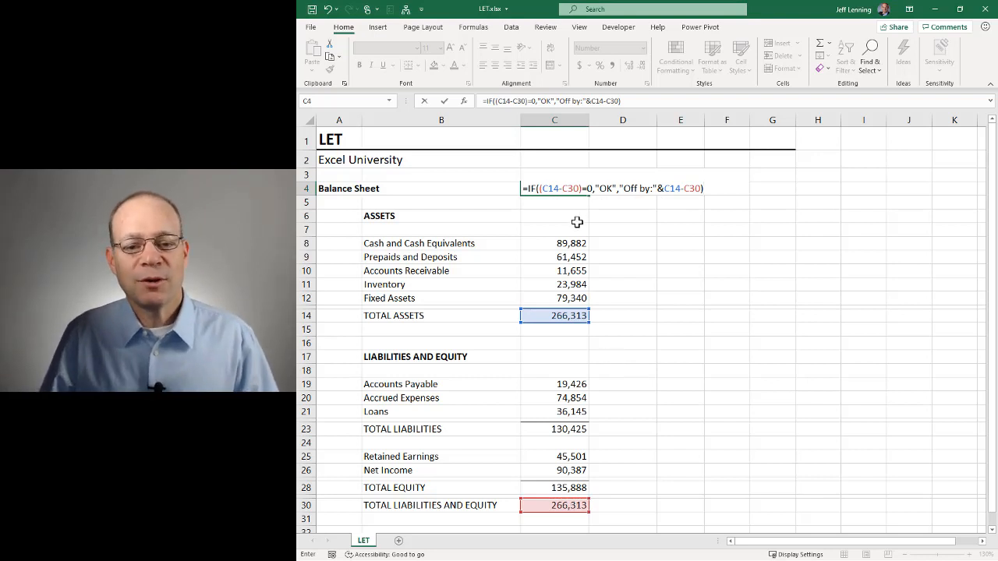
pyautogui.moveTo(598, 337)
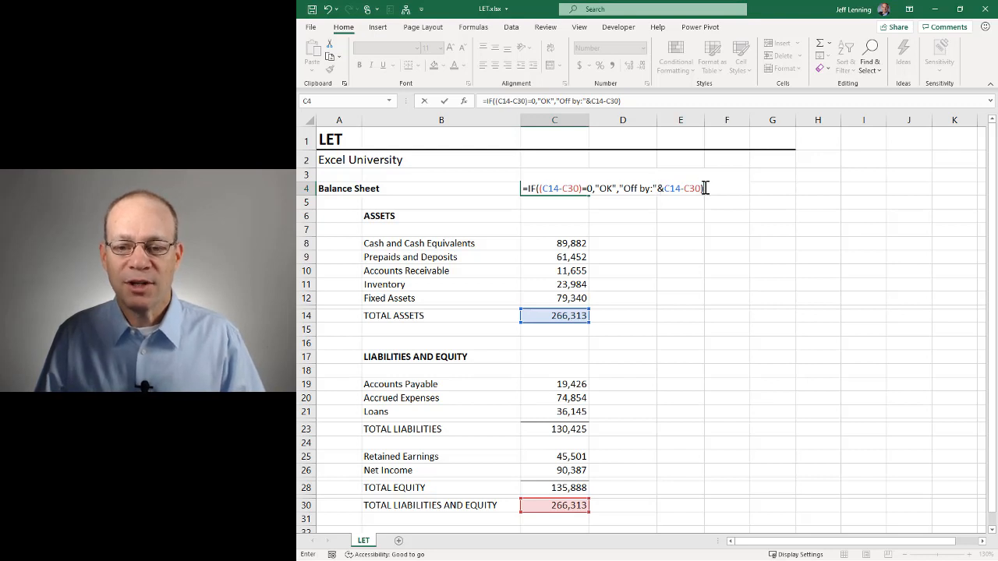
pyautogui.press('Return')
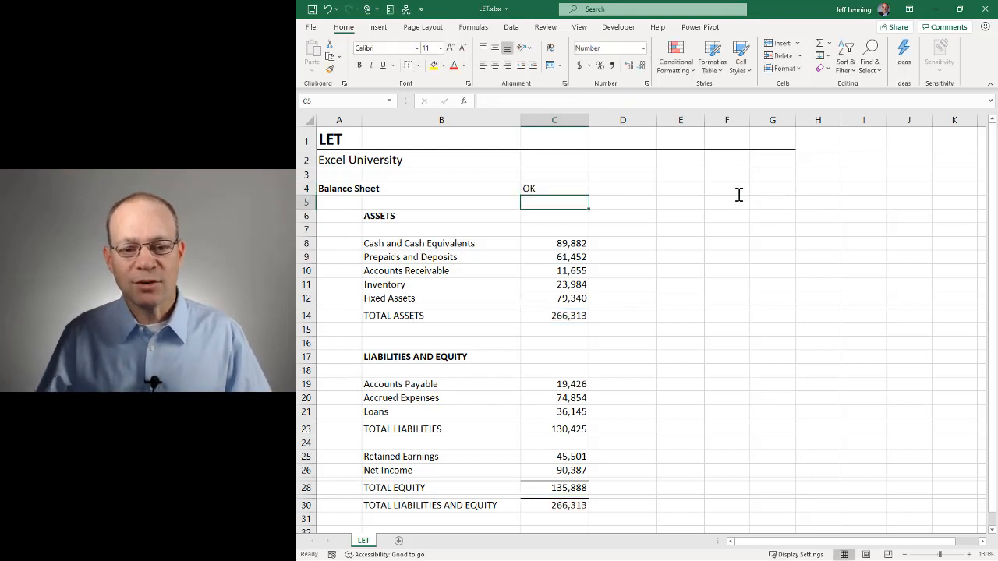
# - Select the Cash and Cash Equivalents cell to test a 90,000 value
pyautogui.click(555, 244)
pyautogui.write('90,000')
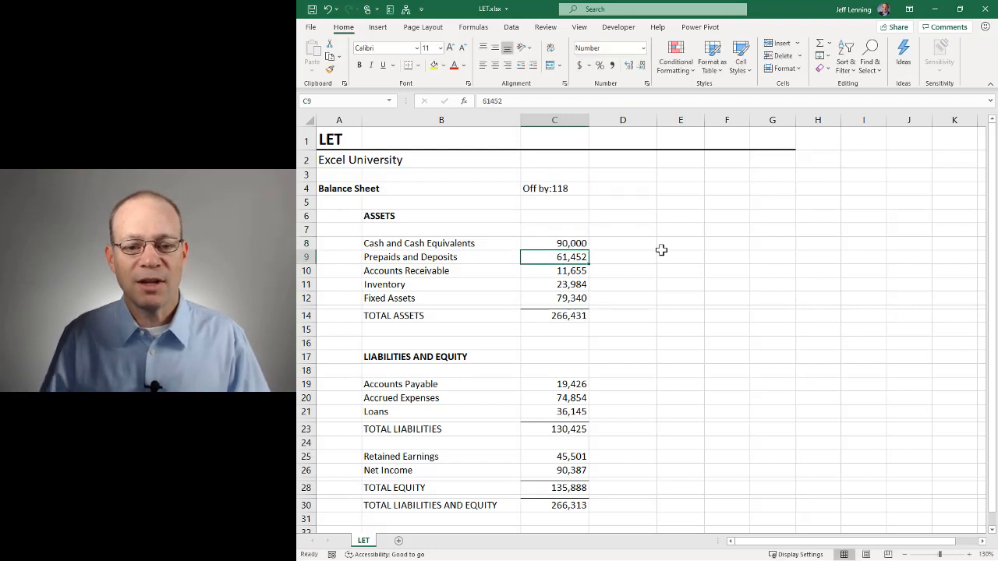
pyautogui.click(554, 243)
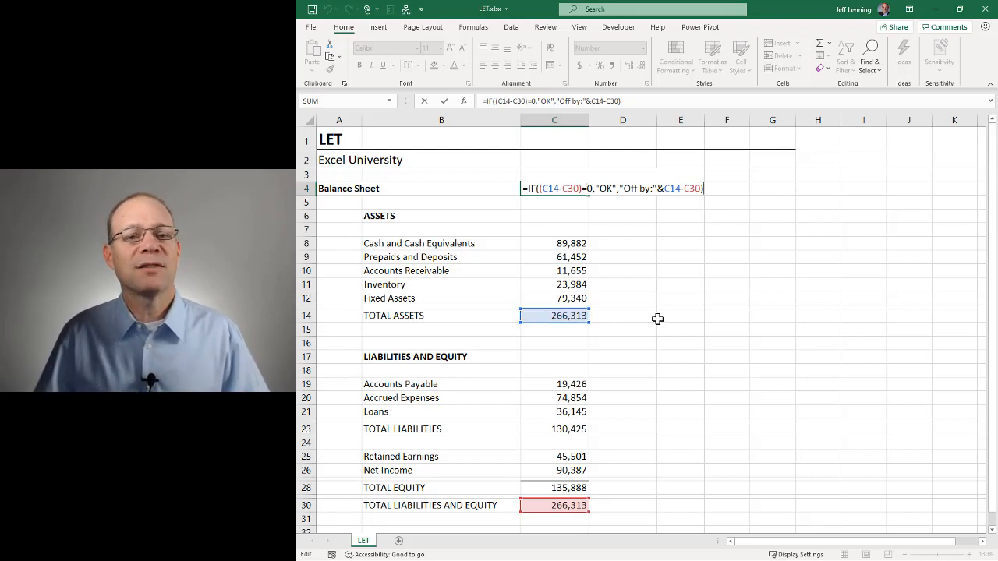
pyautogui.moveTo(663, 297)
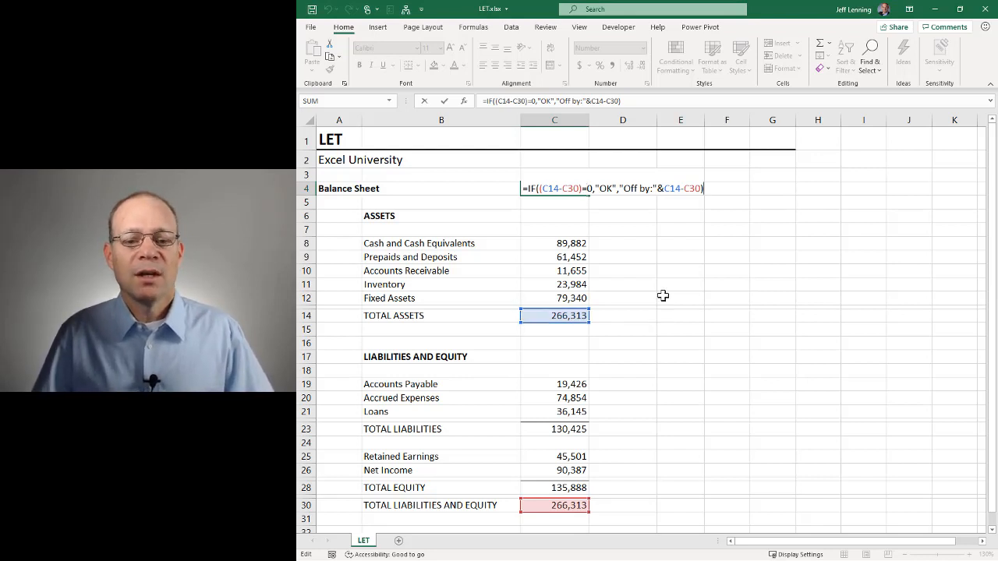
pyautogui.moveTo(689, 159)
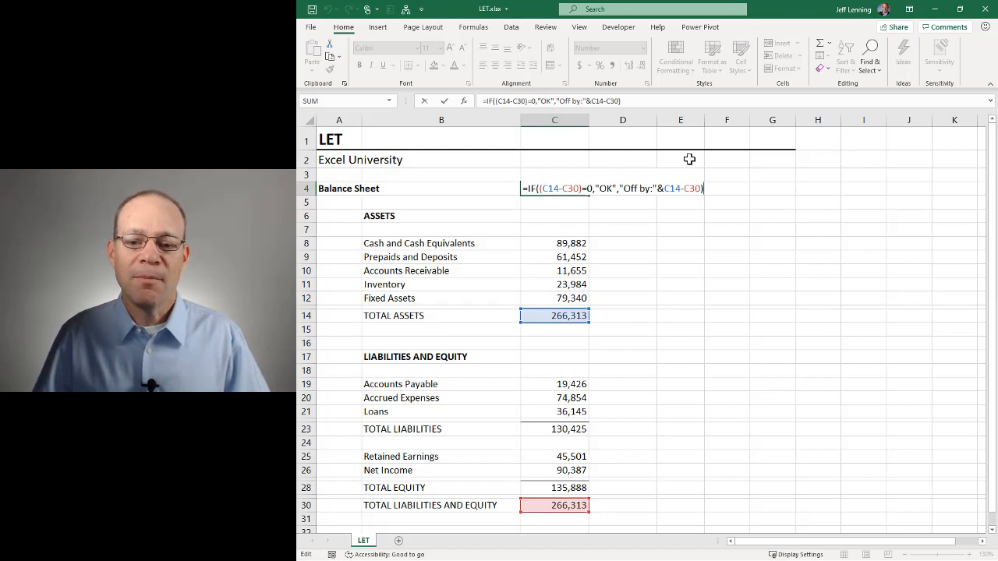
pyautogui.moveTo(775, 178)
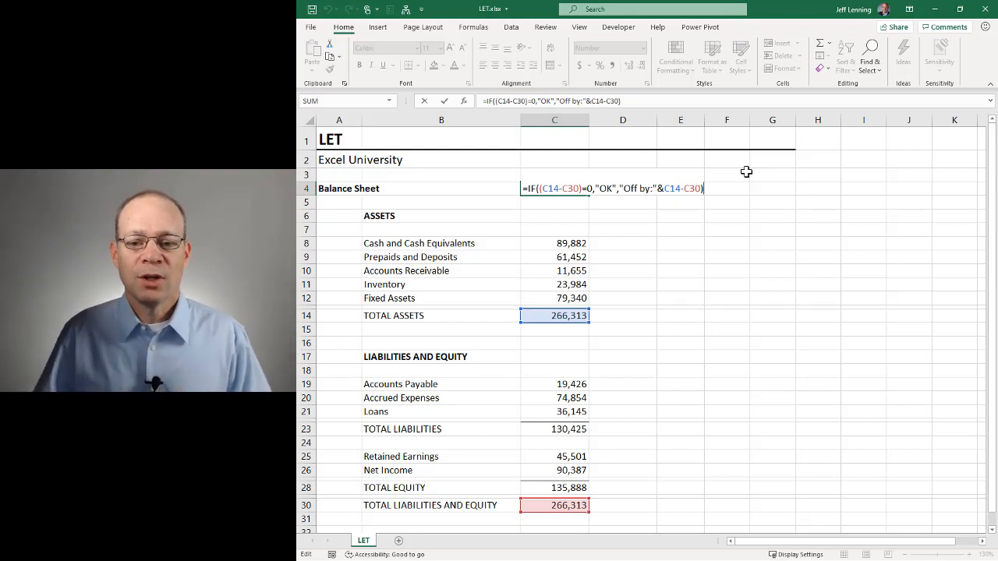
# - Commit the unchanged IF check formula in C4 so it shows OK again
pyautogui.press('Return')
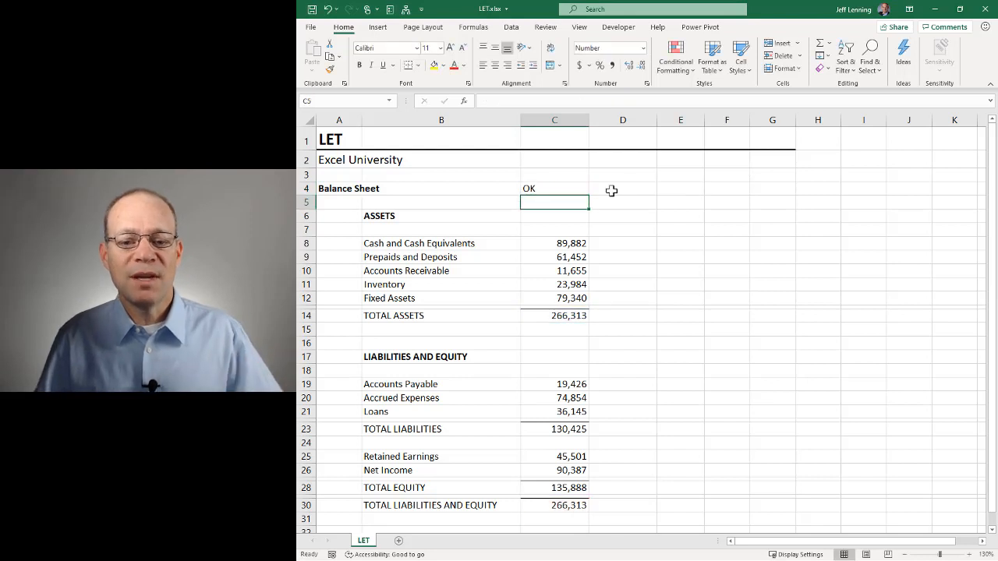
# - In D4, begin =LET(diff, C14-C30, naming the assets-minus-liabilities difference
pyautogui.click(622, 188)
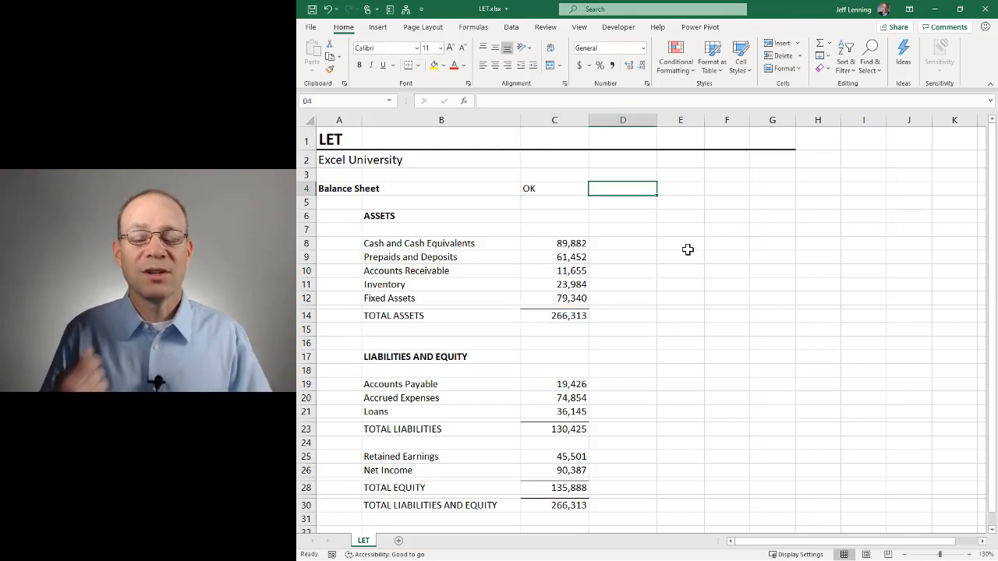
pyautogui.write('=LET(')
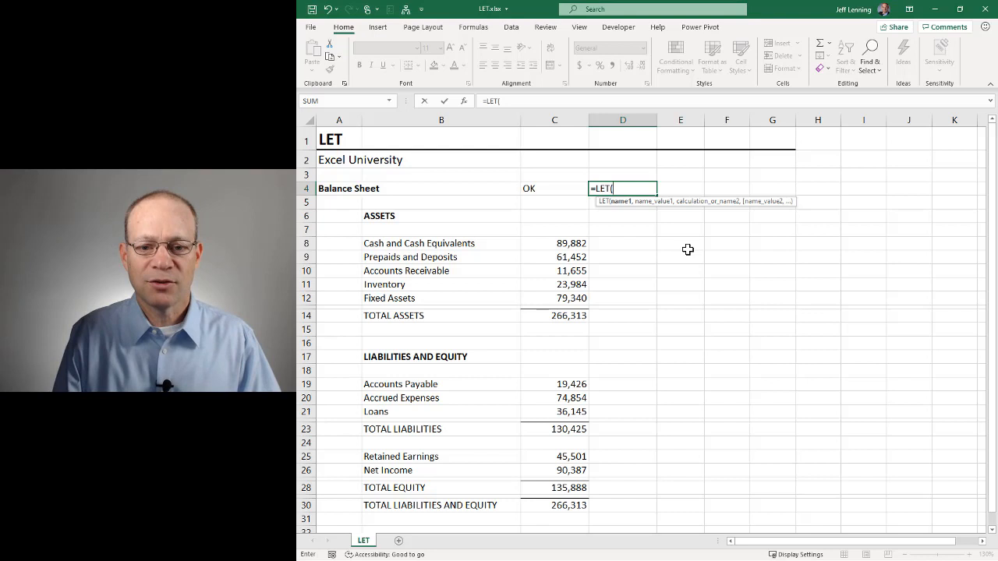
pyautogui.write('diff')
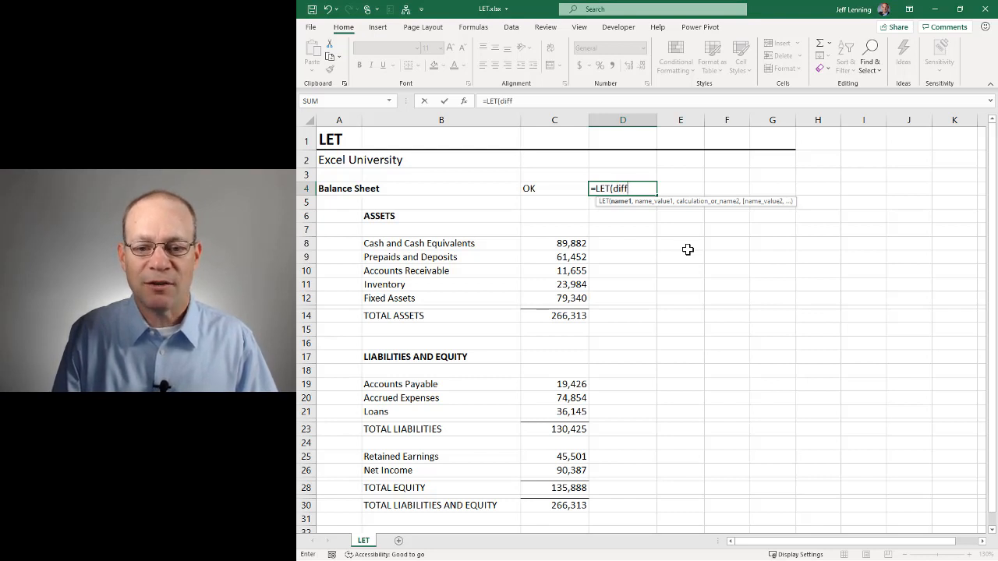
pyautogui.write(',')
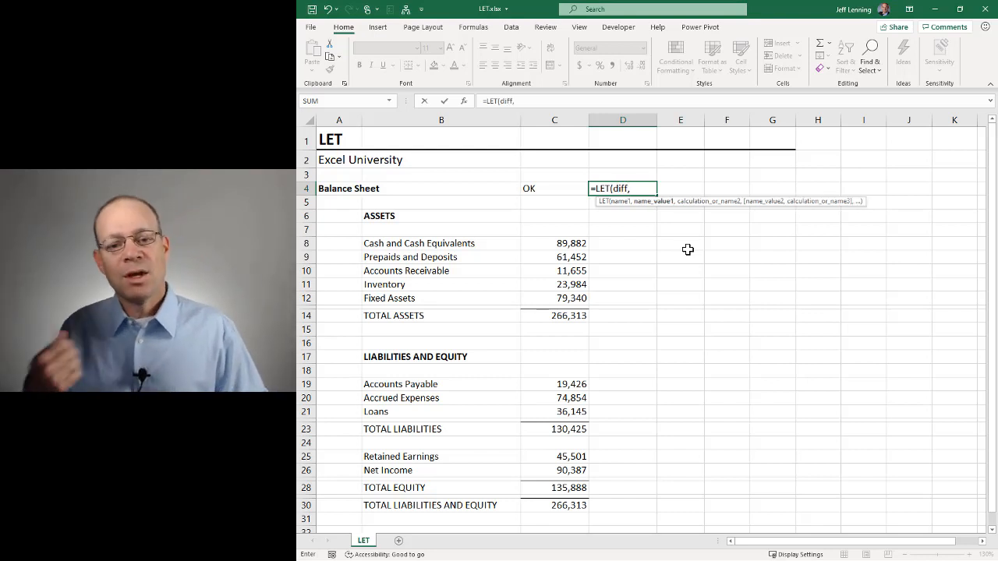
pyautogui.click(554, 315)
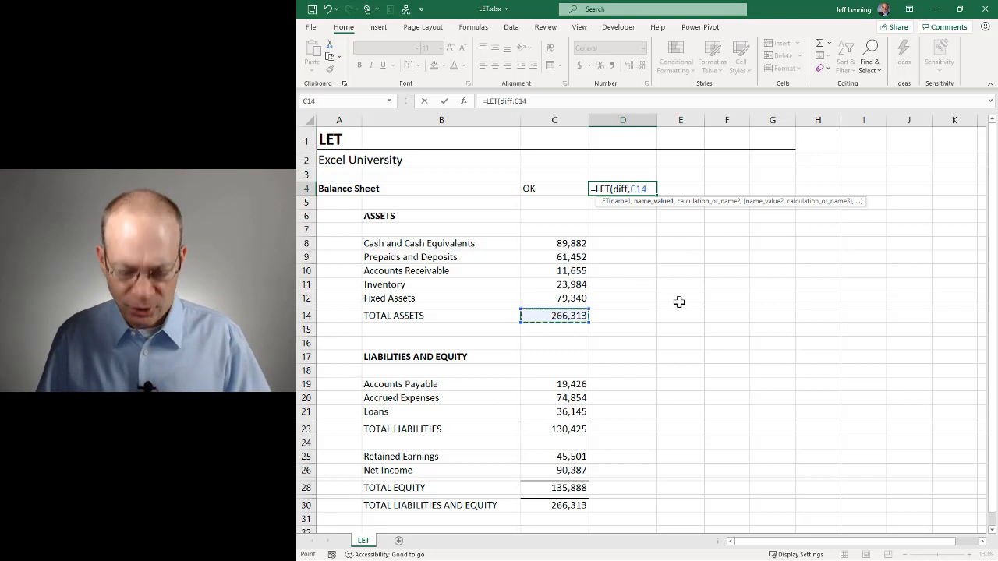
pyautogui.write('=')
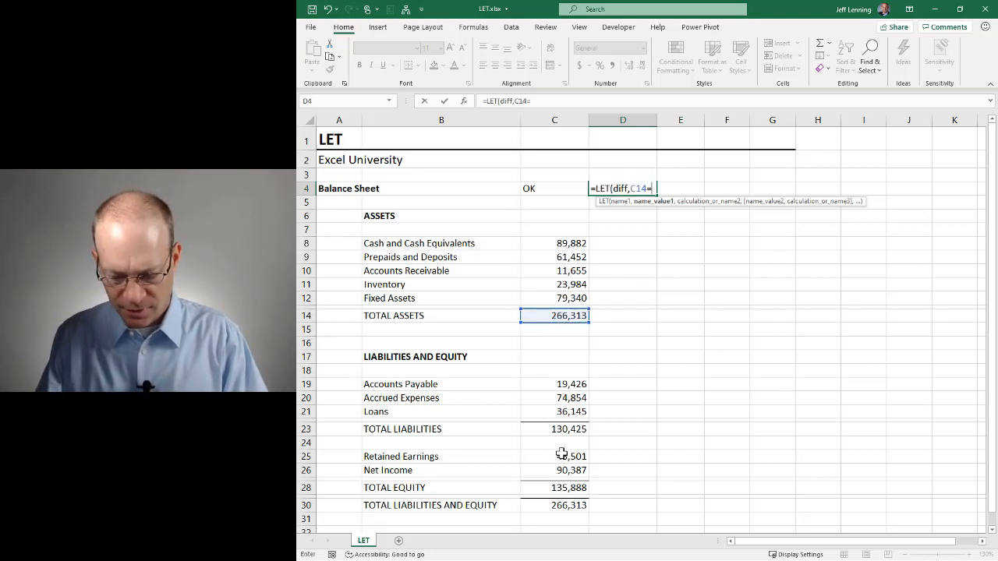
pyautogui.click(555, 505)
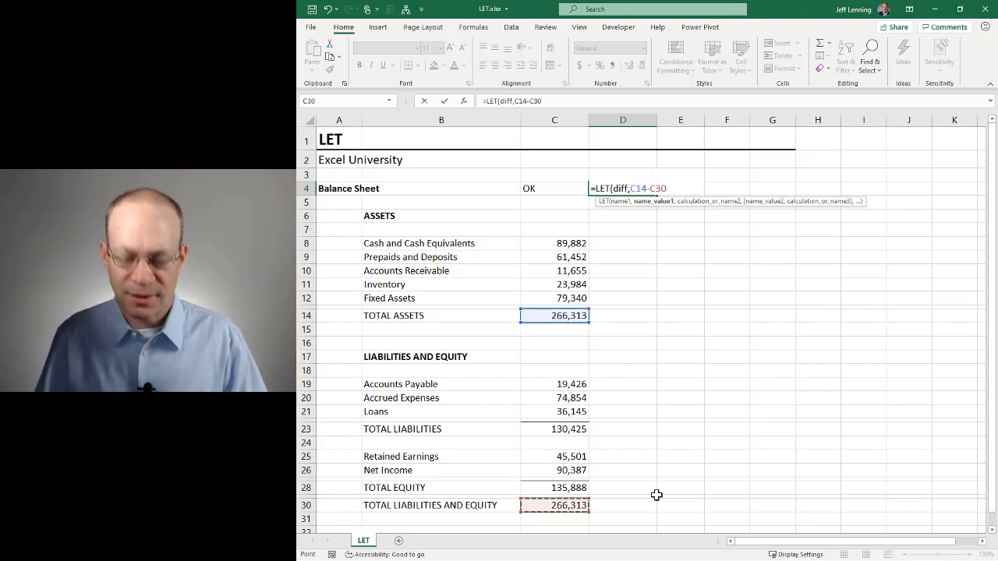
pyautogui.write(',')
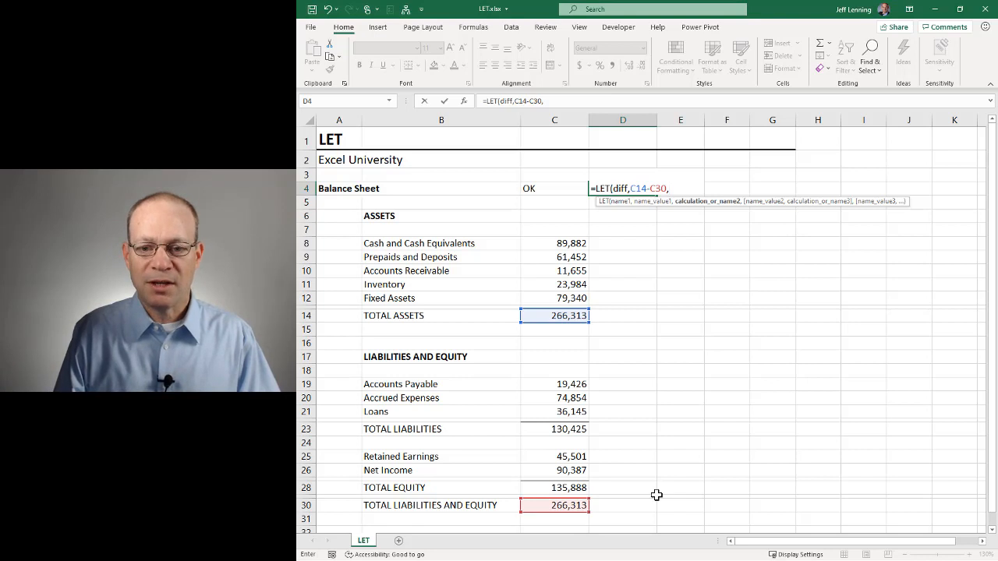
# - Finish the LET with if(diff=0,"OK","Off by:"&diff)) and enter it, showing OK
pyautogui.write('if(')
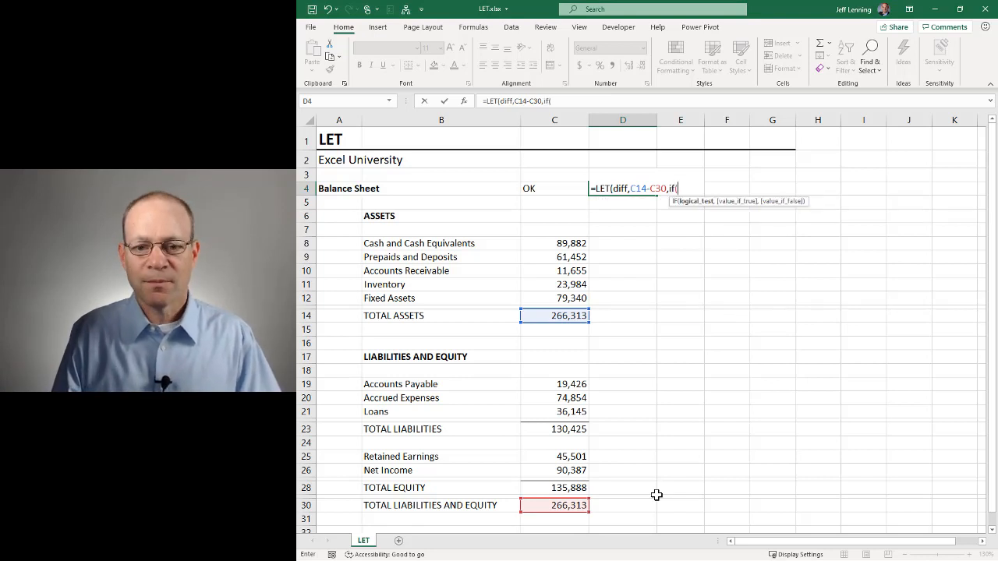
pyautogui.write('diff')
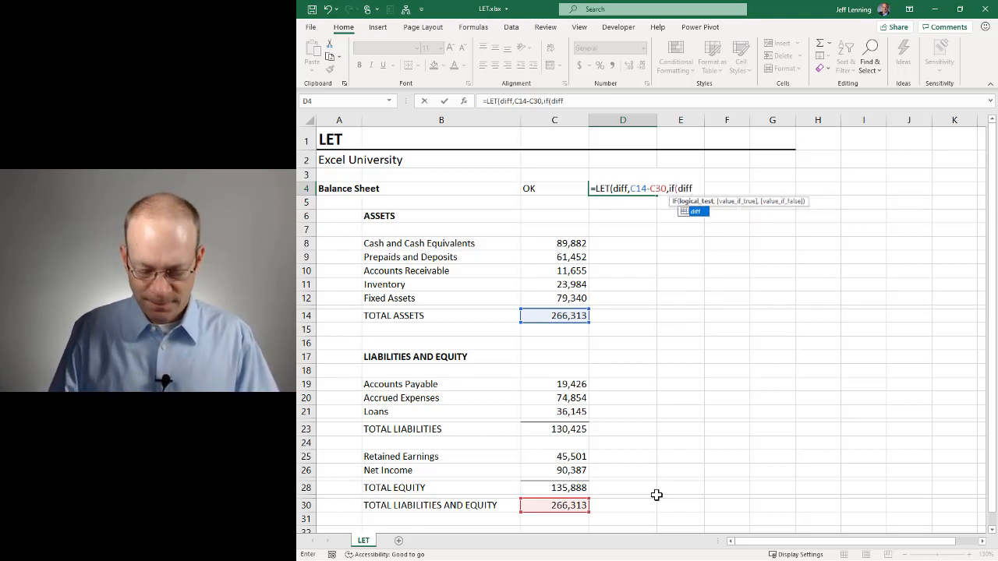
pyautogui.write('=0,"')
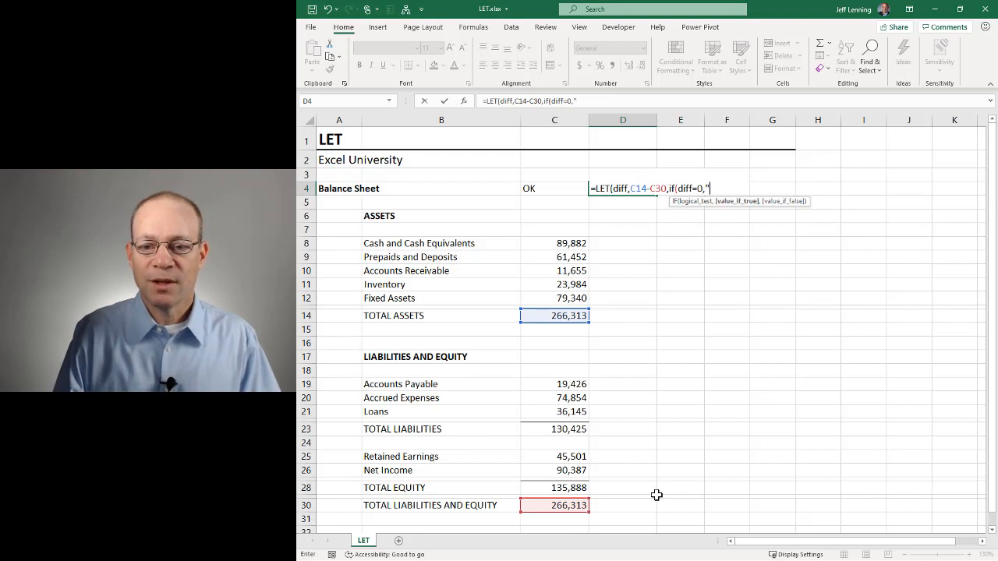
pyautogui.write('OK",')
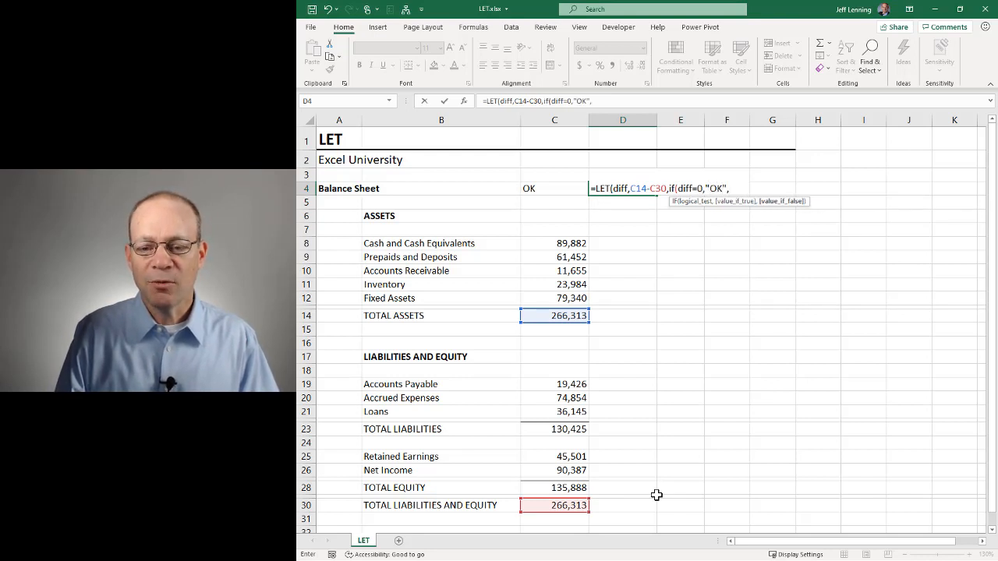
pyautogui.write(',"Off by:"&di')
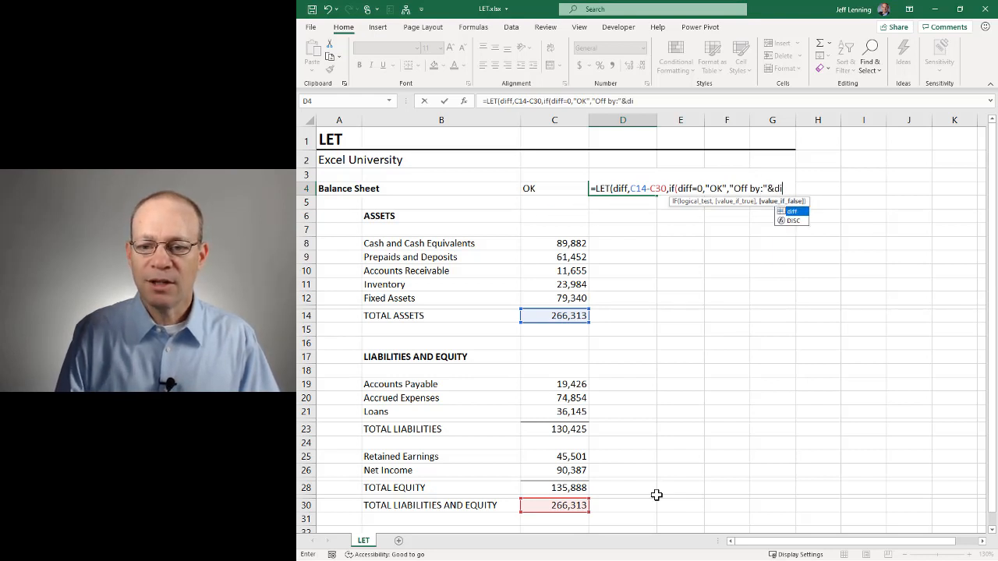
pyautogui.write('ff))')
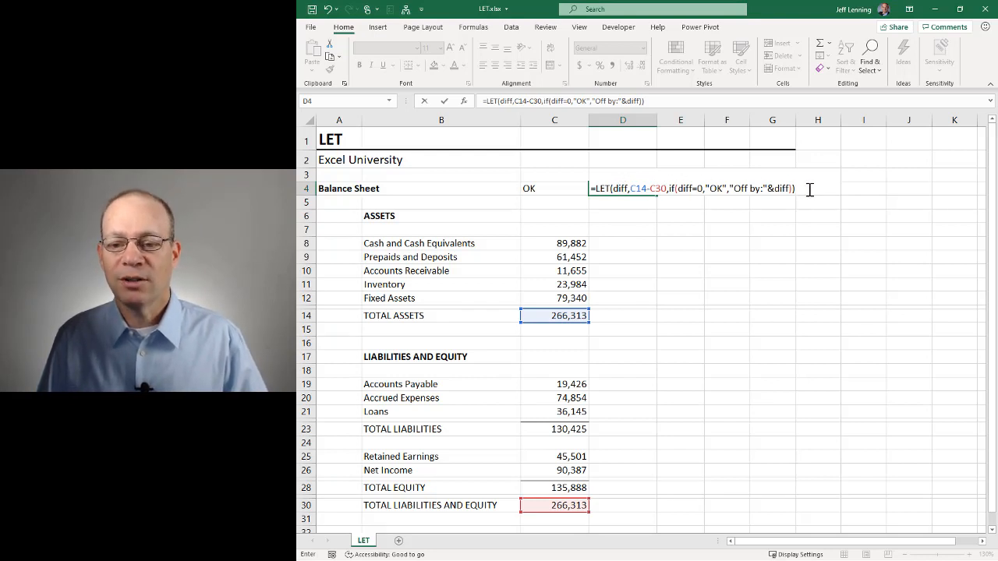
pyautogui.press('Return')
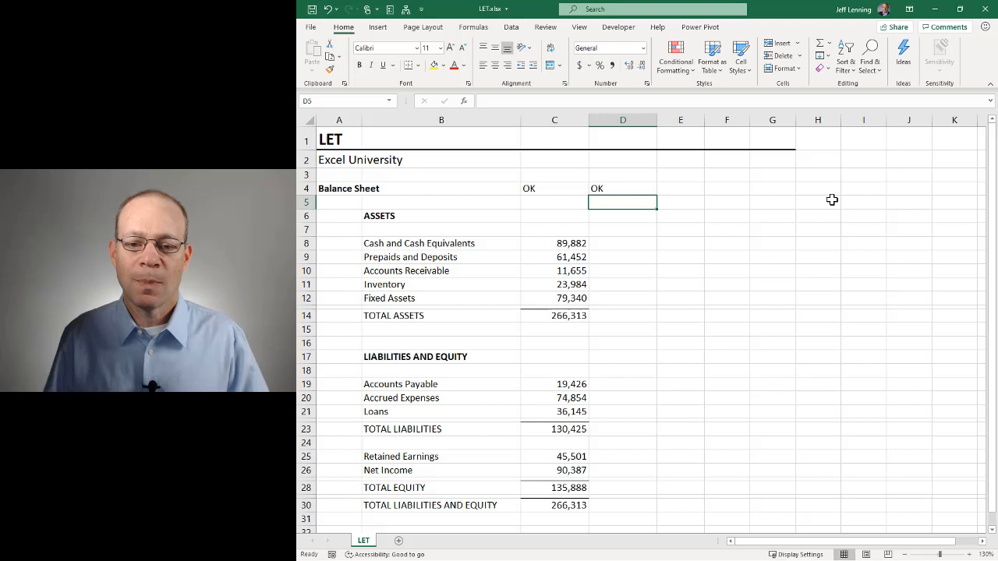
# - Select D4 to review its LET formula
pyautogui.click(554, 243)
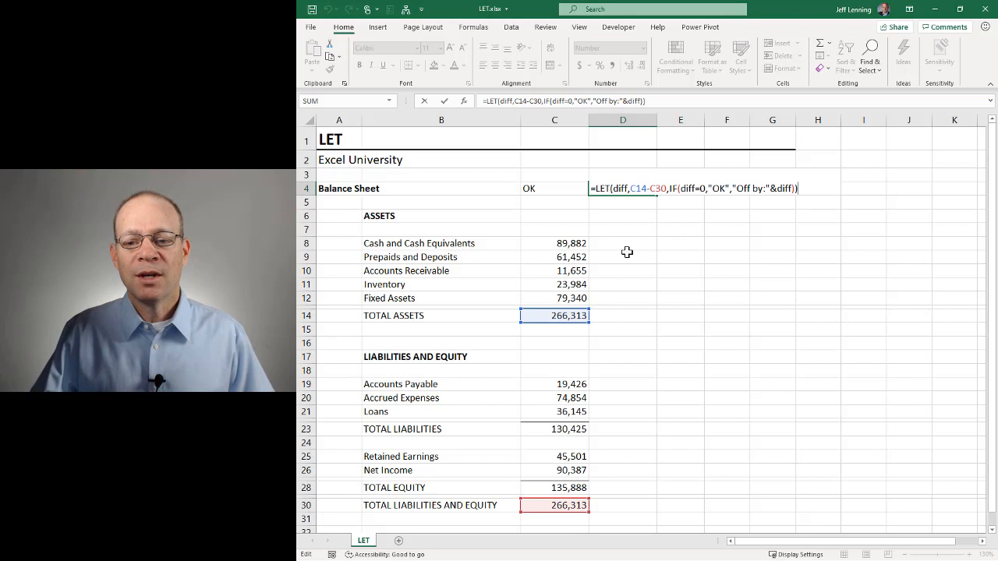
pyautogui.moveTo(642, 157)
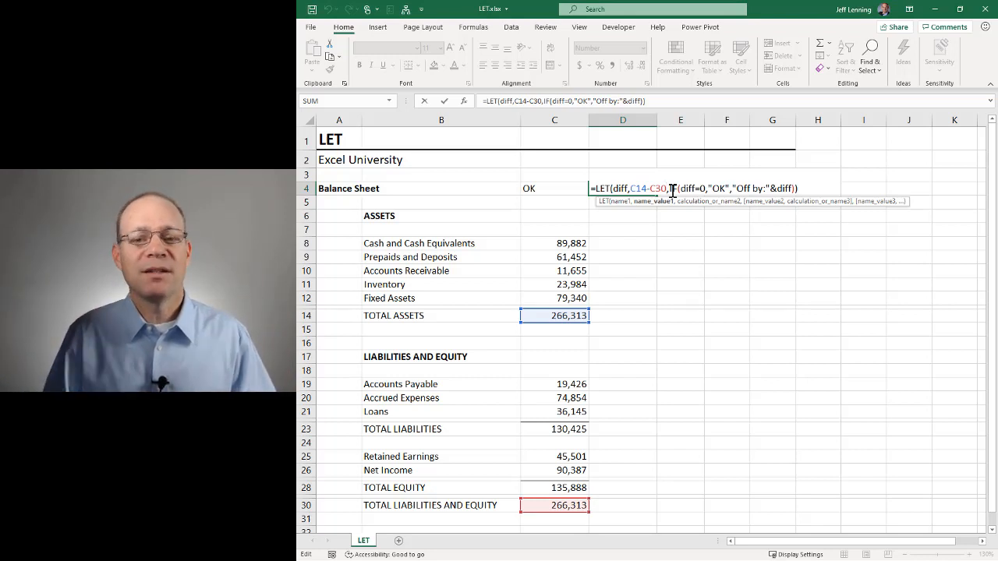
pyautogui.moveTo(786, 253)
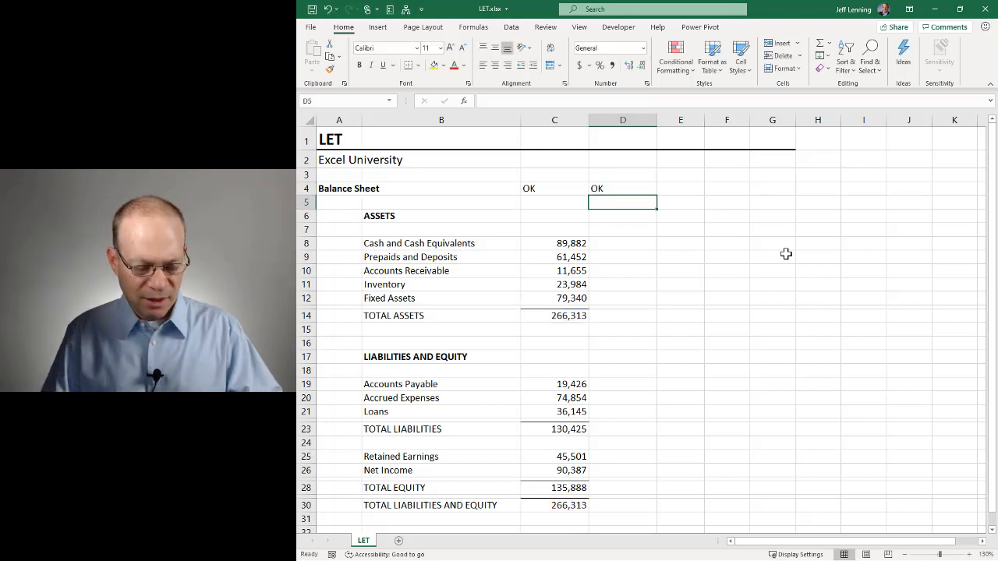
pyautogui.write('=LET(diff,C14-C30,IF(diff=0,"OK","Off by:"&diff))')
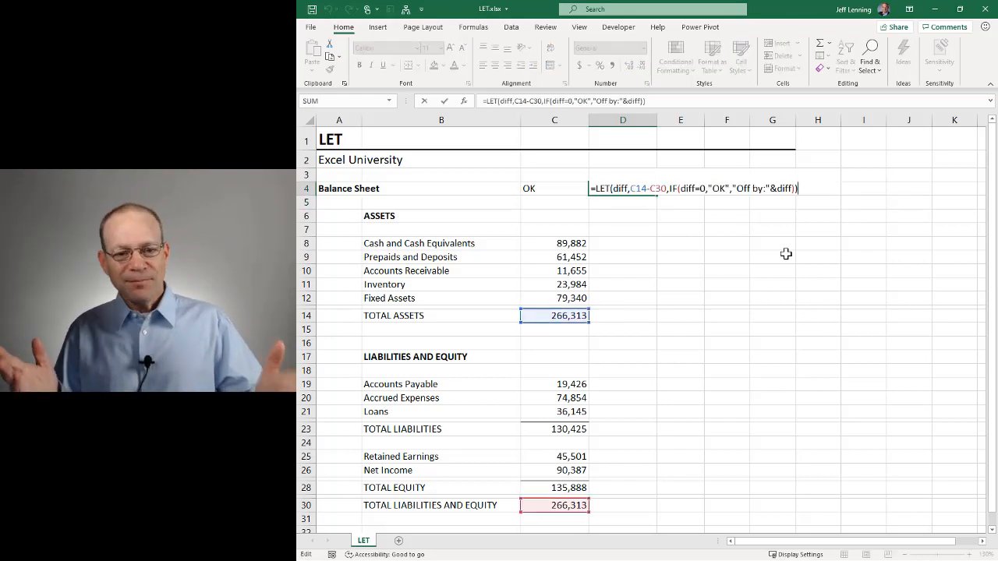